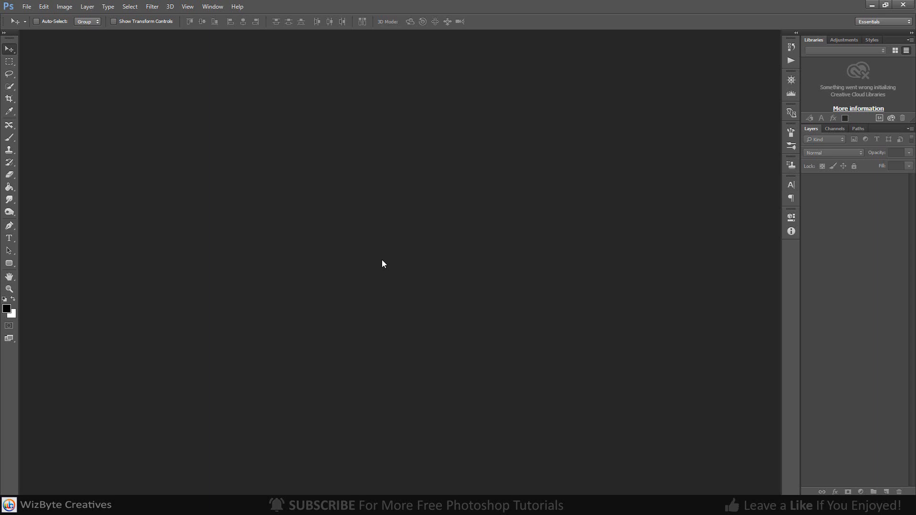
Create a new 1920×1080 px document at 72 ppi with a white background
{"action": "key", "text": "ctrl+n"}
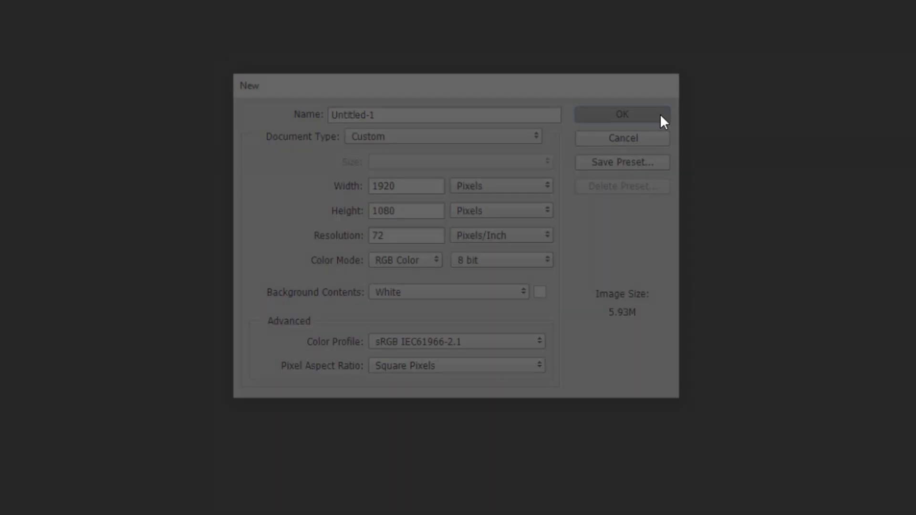
{"action": "left_click", "coordinate": [621, 114]}
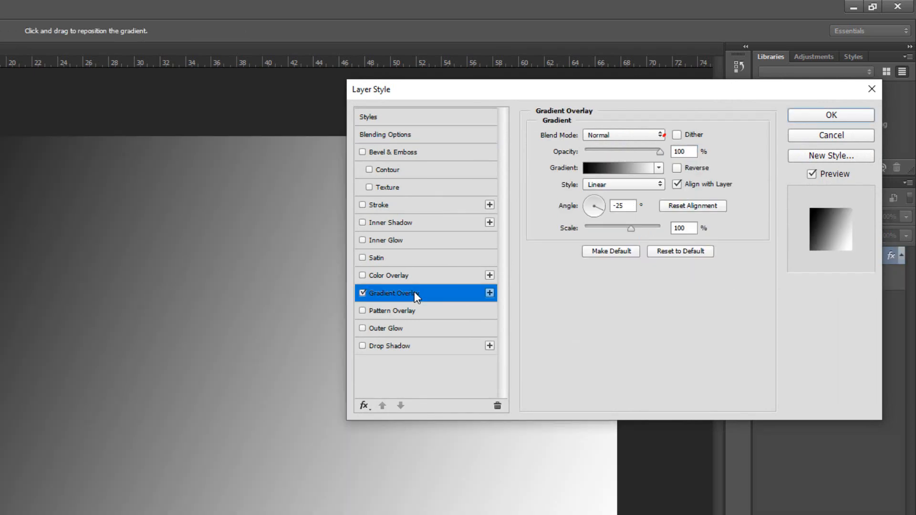
Apply the orange-yellow gradient preset and begin setting the first stop to #adf4ec
{"action": "left_click", "coordinate": [617, 168]}
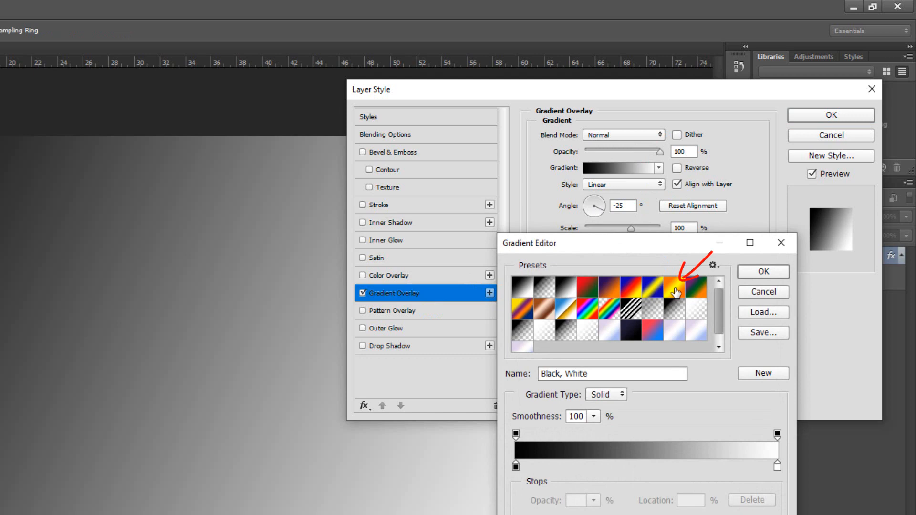
{"action": "left_click", "coordinate": [694, 290]}
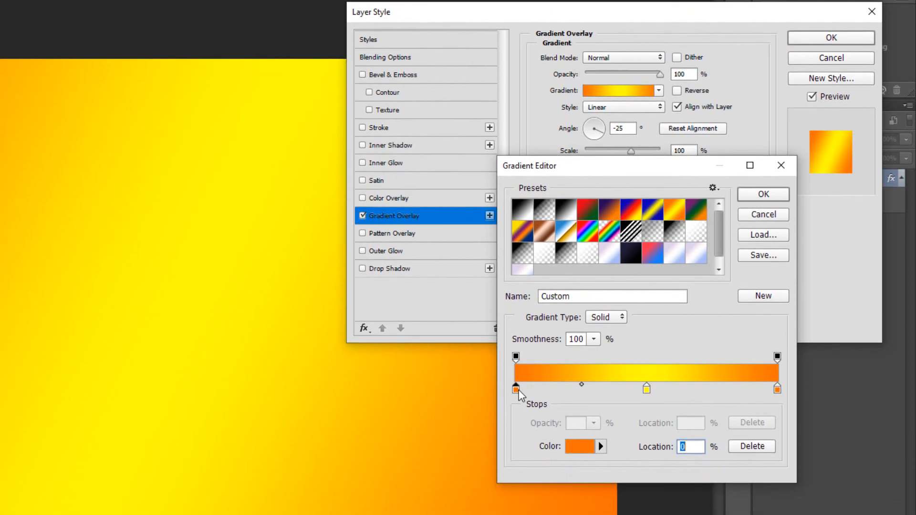
{"action": "left_click", "coordinate": [573, 447]}
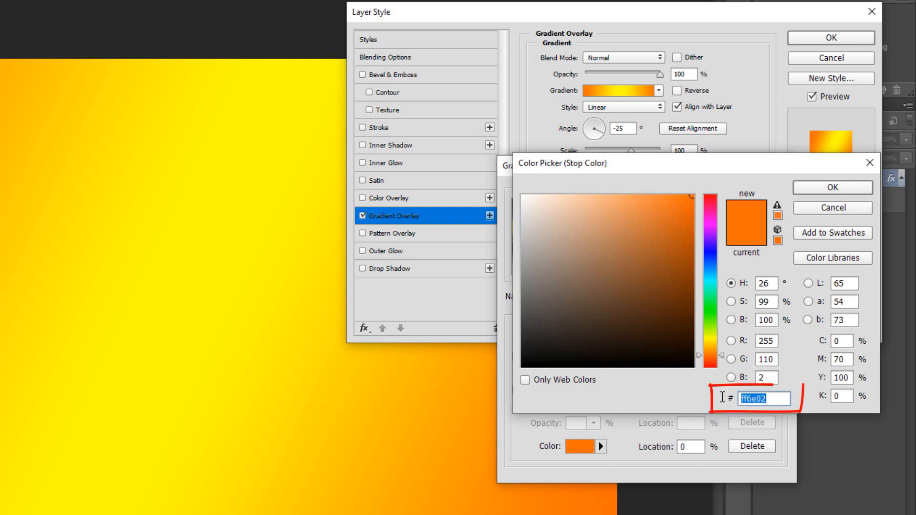
{"action": "type", "text": "adf4ec"}
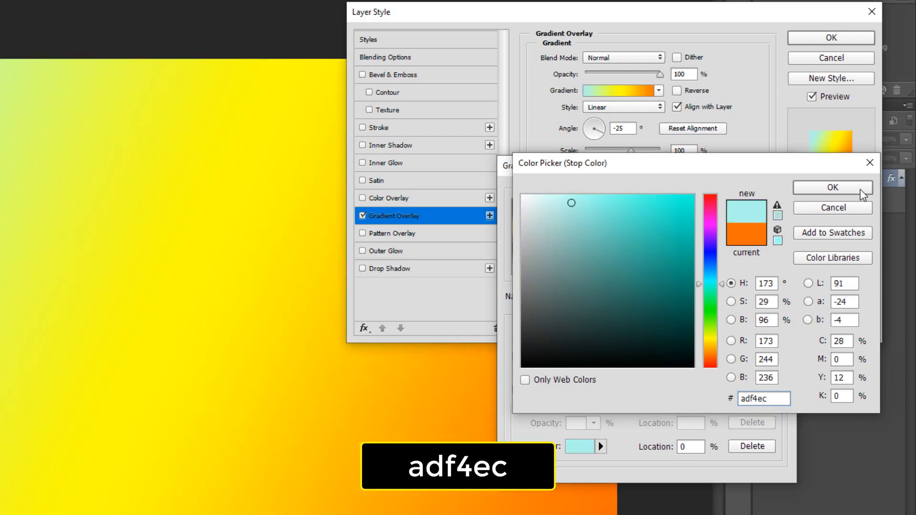
Set gradient stops to mint, beige #e9daa0 and pink, scale 75%, and apply
{"action": "left_click", "coordinate": [832, 188]}
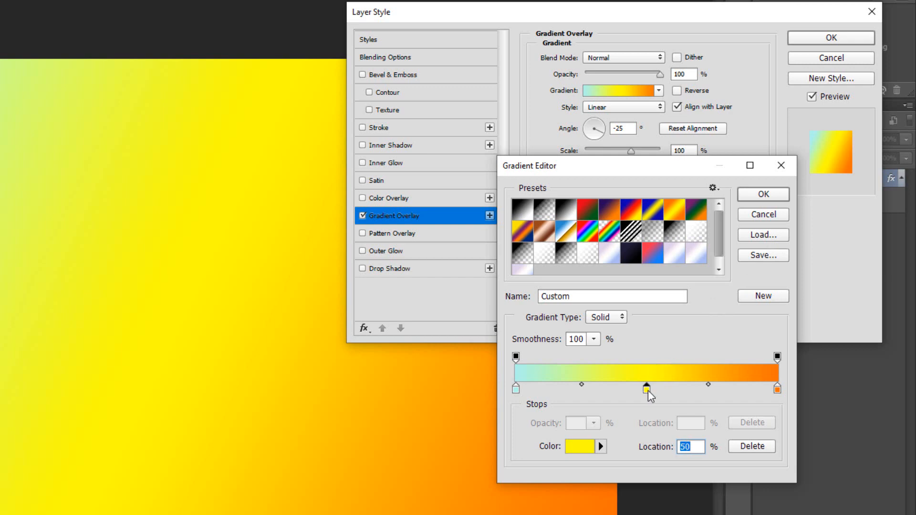
{"action": "left_click", "coordinate": [573, 447]}
{"action": "type", "text": "e9daa0"}
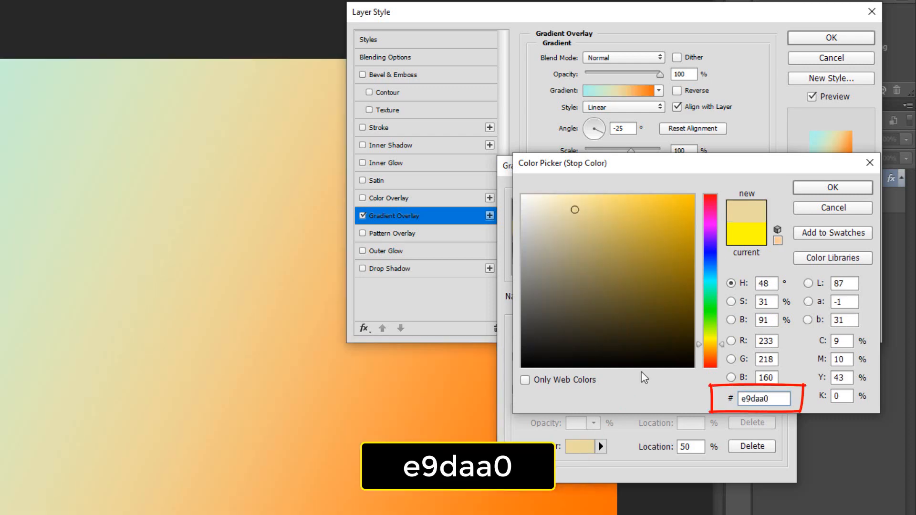
{"action": "left_click", "coordinate": [831, 187]}
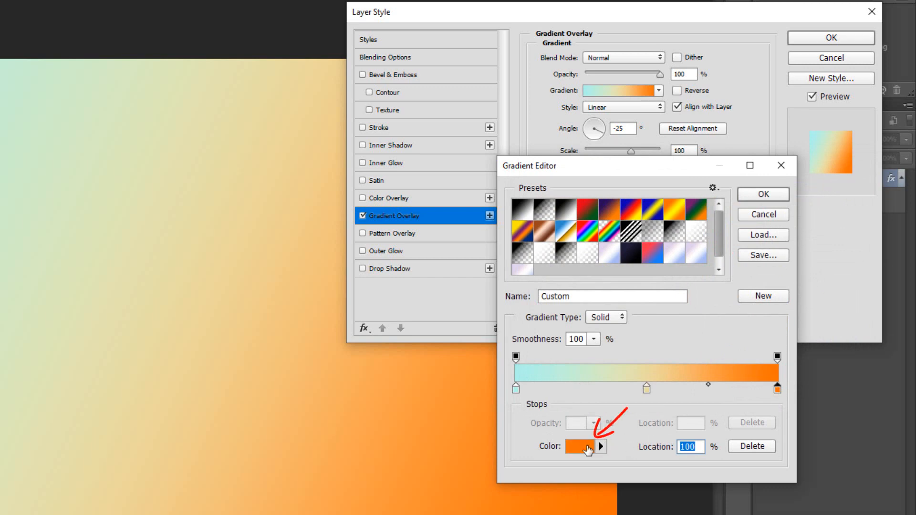
{"action": "left_click", "coordinate": [586, 446]}
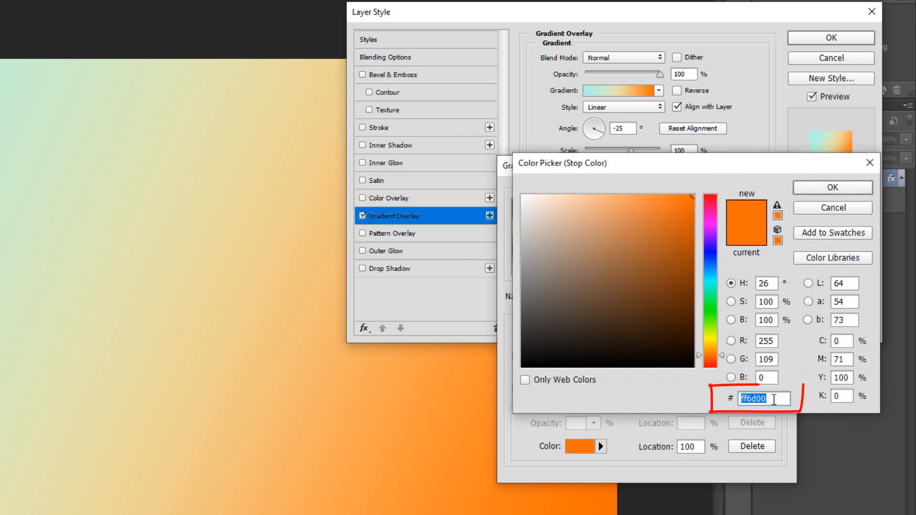
{"action": "type", "text": "fc"}
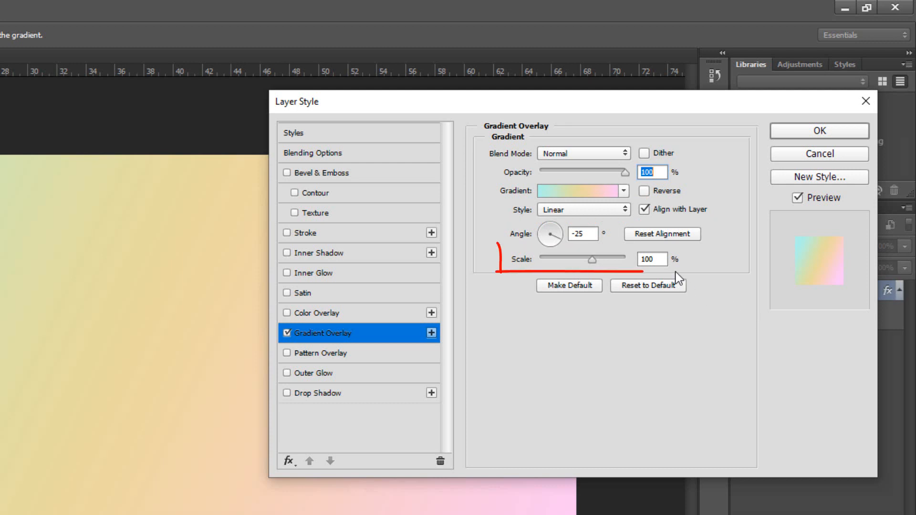
{"action": "type", "text": "75"}
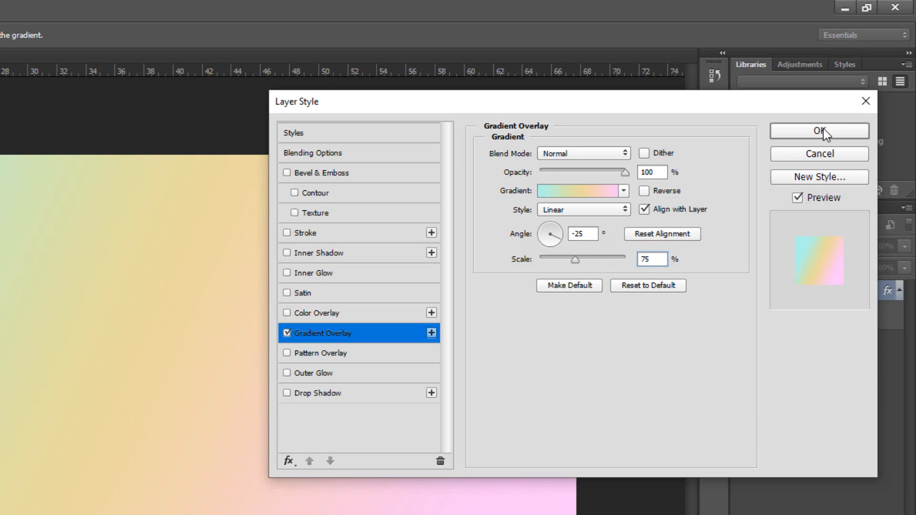
{"action": "left_click", "coordinate": [819, 130]}
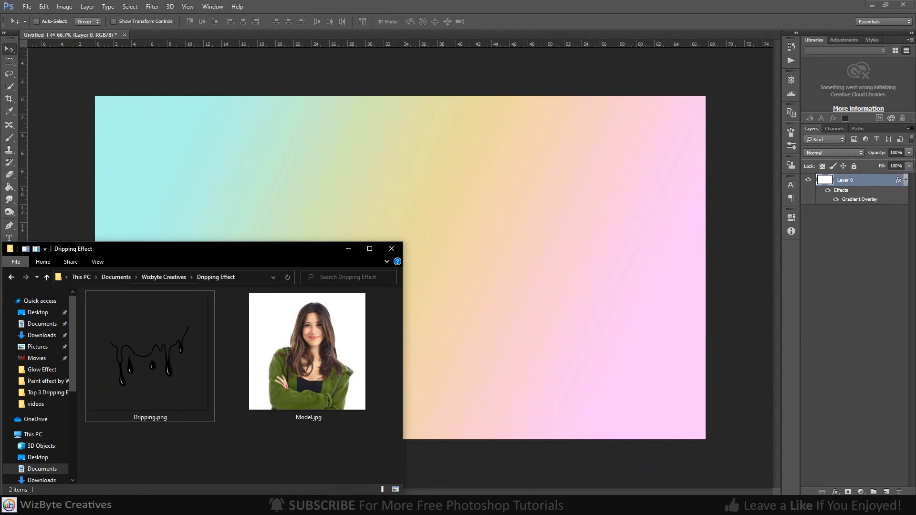
Place Model.jpg on the canvas, shrink it slightly, move it to top centre, and commit
{"action": "left_click", "coordinate": [307, 351]}
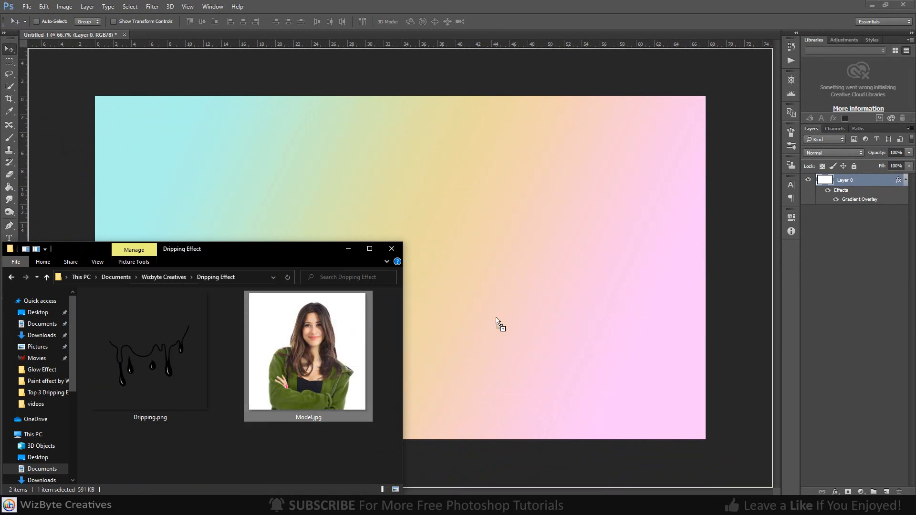
{"action": "left_click_drag", "start_coordinate": [308, 354], "coordinate": [400, 268]}
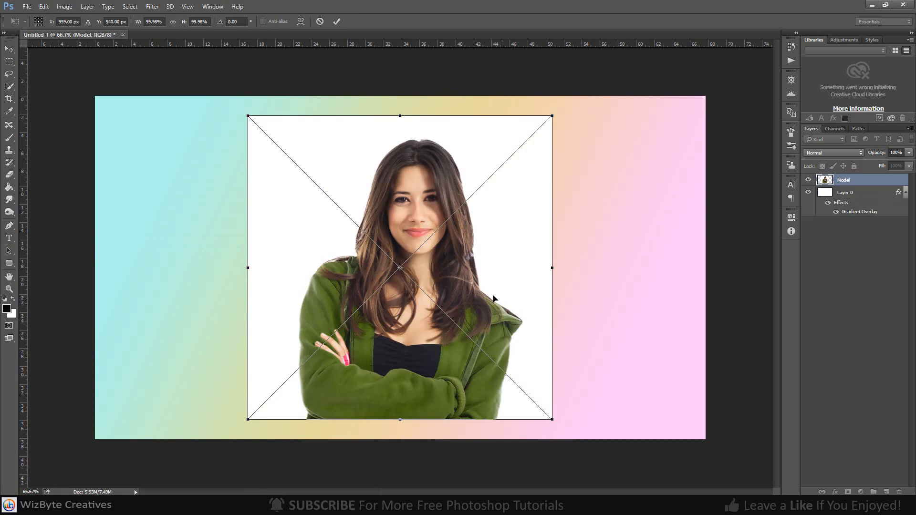
{"action": "left_click_drag", "start_coordinate": [550, 115], "coordinate": [532, 134]}
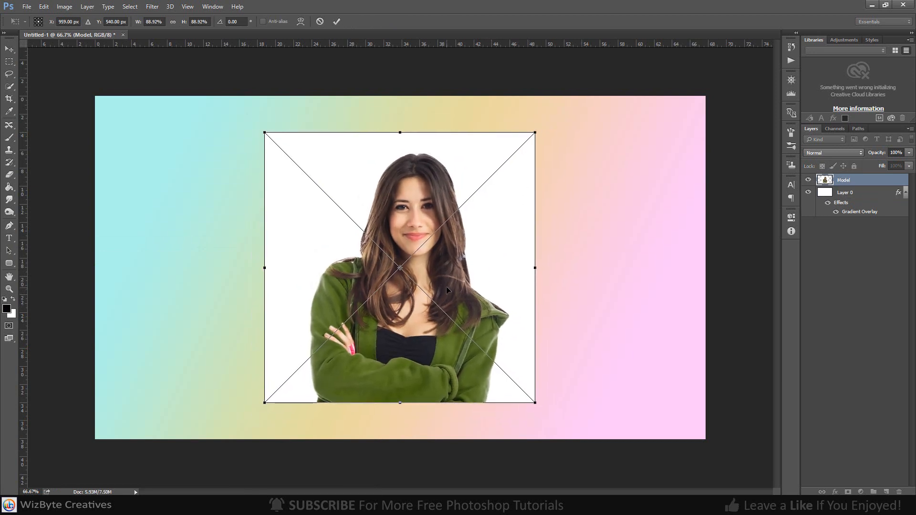
{"action": "left_click_drag", "start_coordinate": [400, 268], "coordinate": [400, 231]}
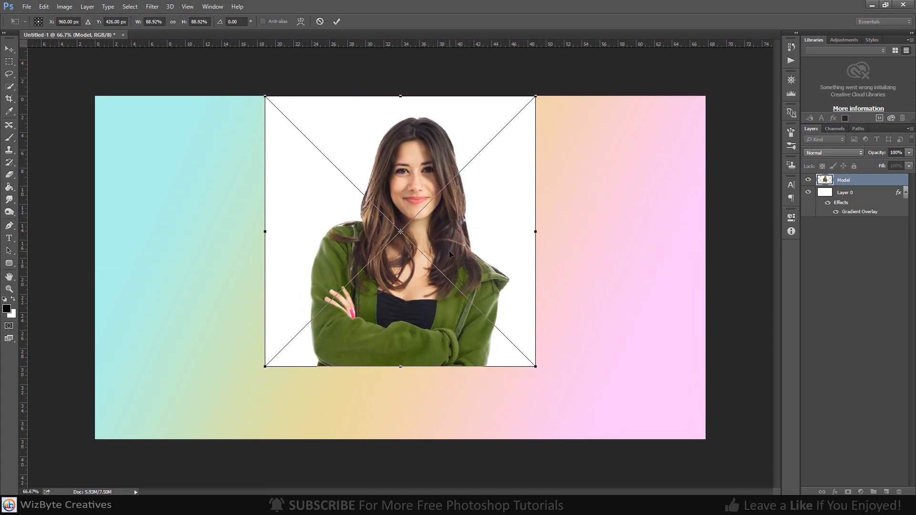
{"action": "left_click", "coordinate": [337, 22]}
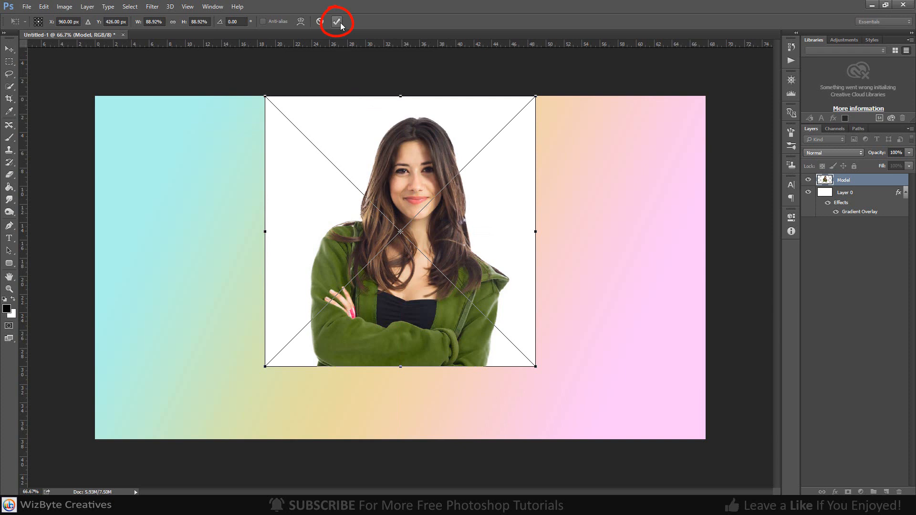
{"action": "left_click", "coordinate": [337, 22]}
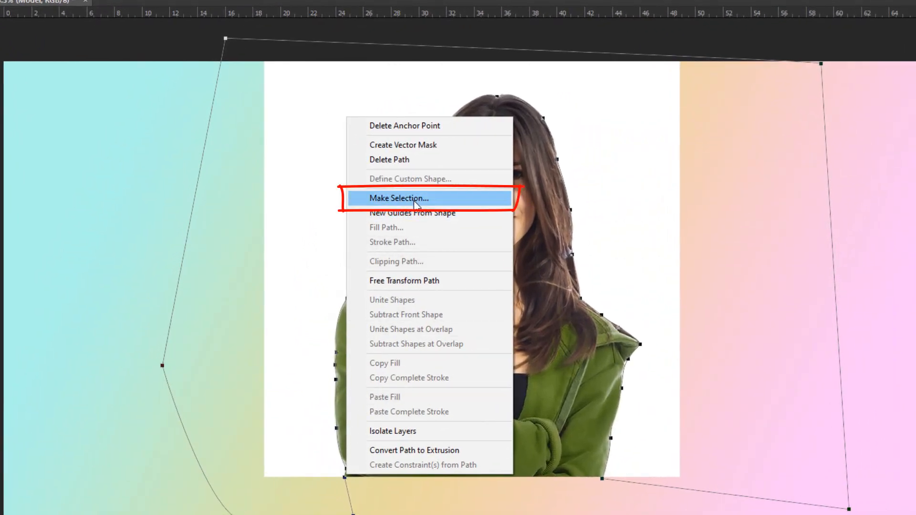
Convert the path around the model's hair and jacket into a selection with 0 feather
{"action": "left_click", "coordinate": [398, 197]}
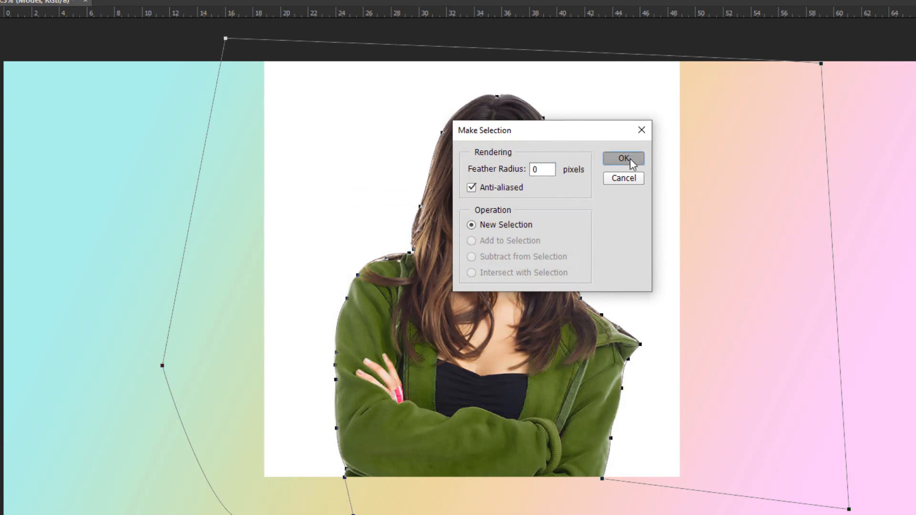
{"action": "left_click", "coordinate": [622, 159]}
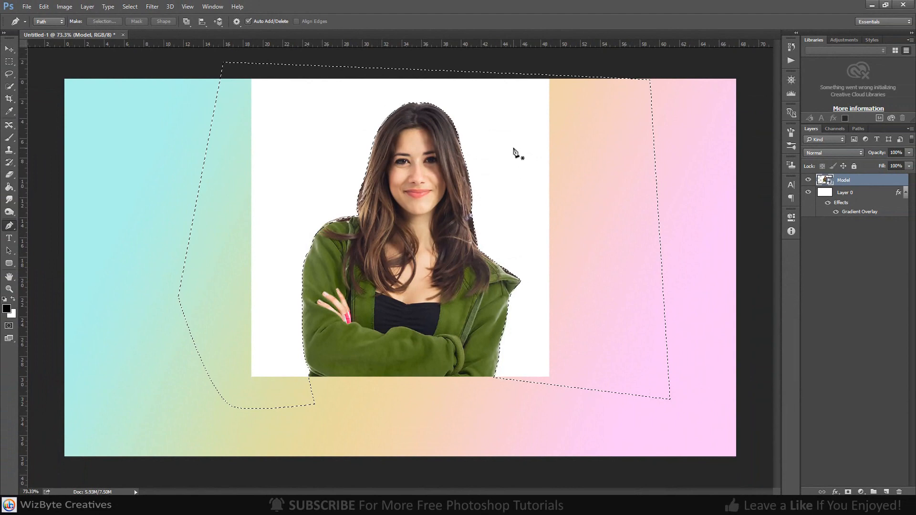
{"action": "key", "text": "alt"}
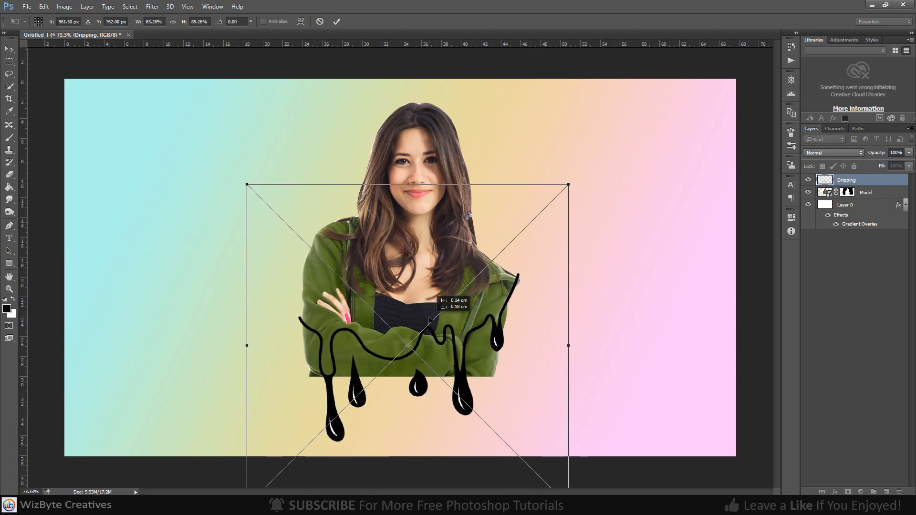
Commit the dripping paint graphic's placement over the bottom of the jacket
{"action": "left_click", "coordinate": [337, 21]}
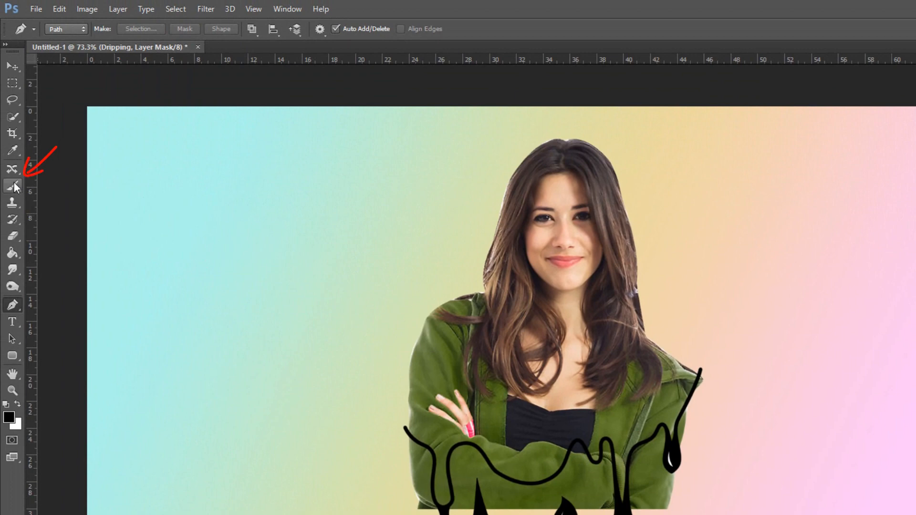
Select the Brush tool and reduce its size in the brush picker
{"action": "left_click", "coordinate": [12, 185]}
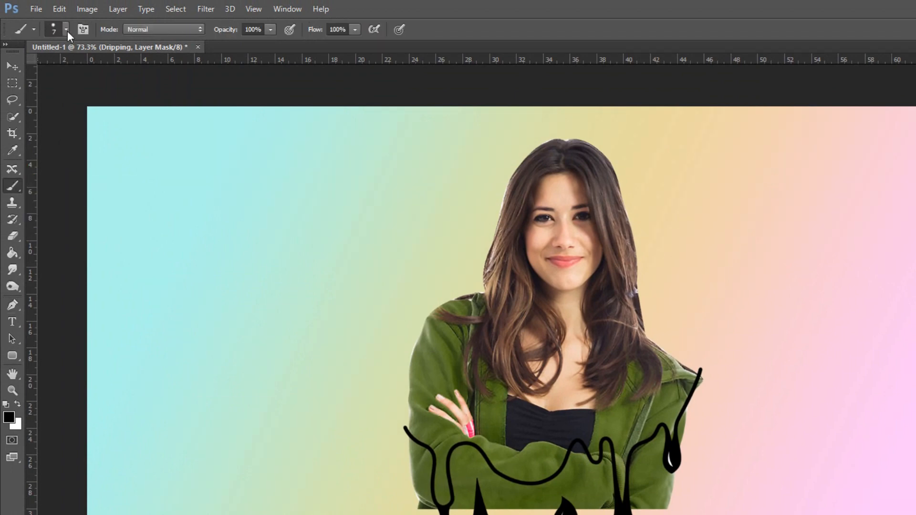
{"action": "left_click", "coordinate": [65, 29]}
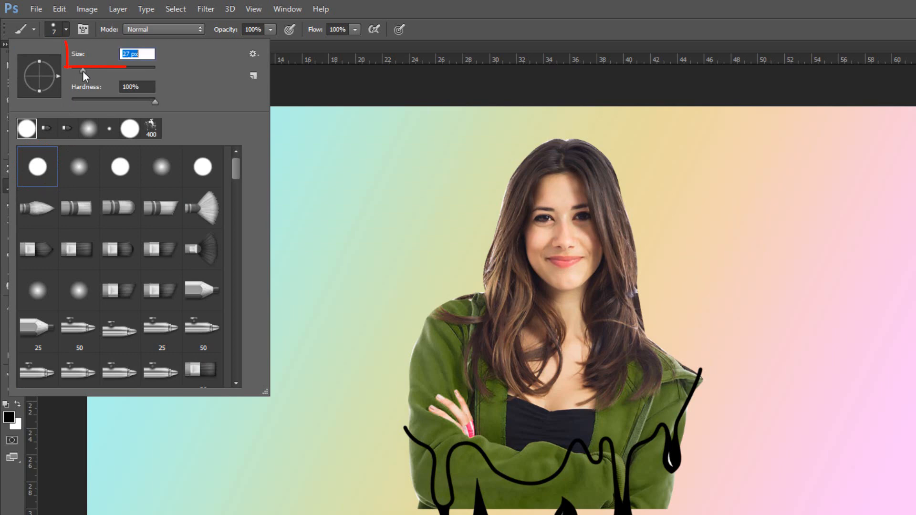
{"action": "left_click_drag", "start_coordinate": [82, 66], "coordinate": [114, 66]}
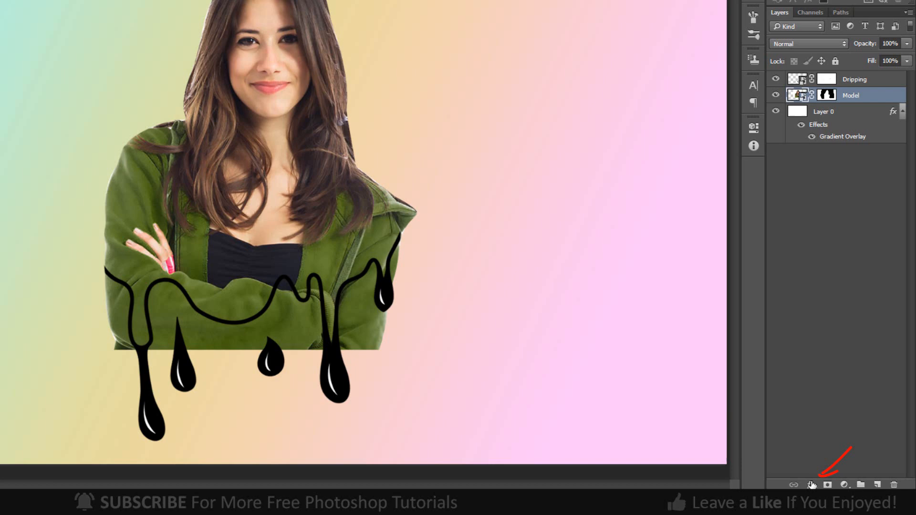
Add a black 7 px Stroke effect to the Model layer and choose its position
{"action": "left_click", "coordinate": [810, 485]}
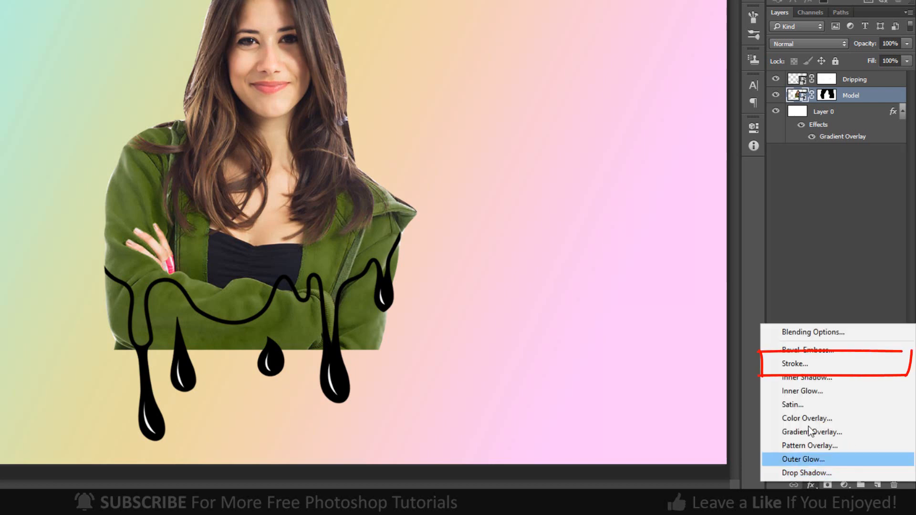
{"action": "left_click", "coordinate": [795, 363]}
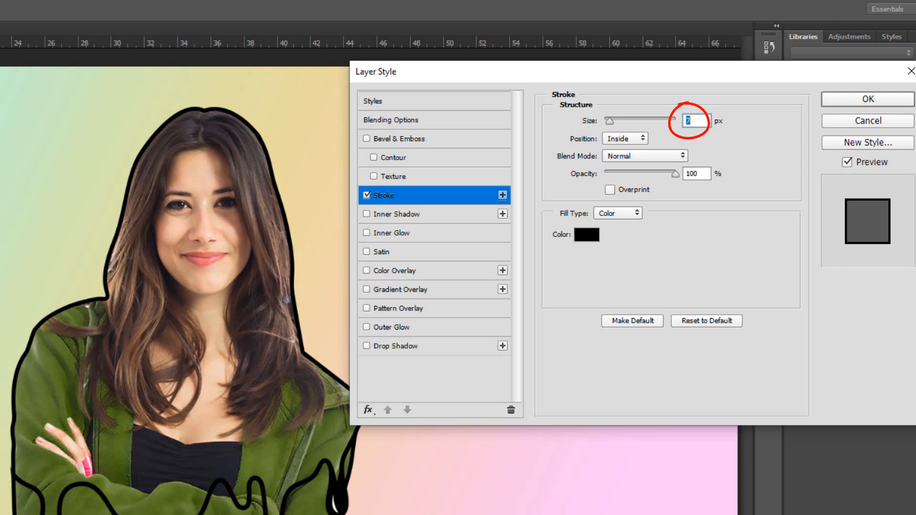
{"action": "left_click", "coordinate": [624, 138]}
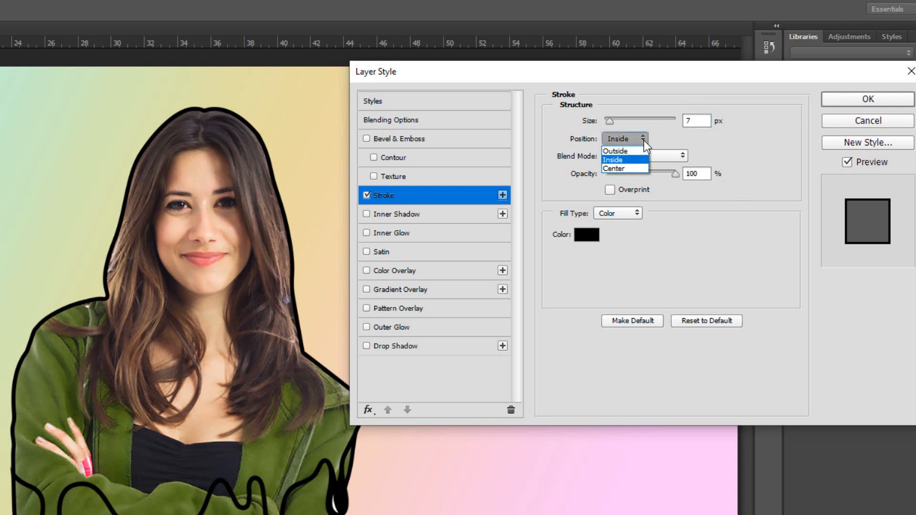
{"action": "left_click", "coordinate": [612, 168]}
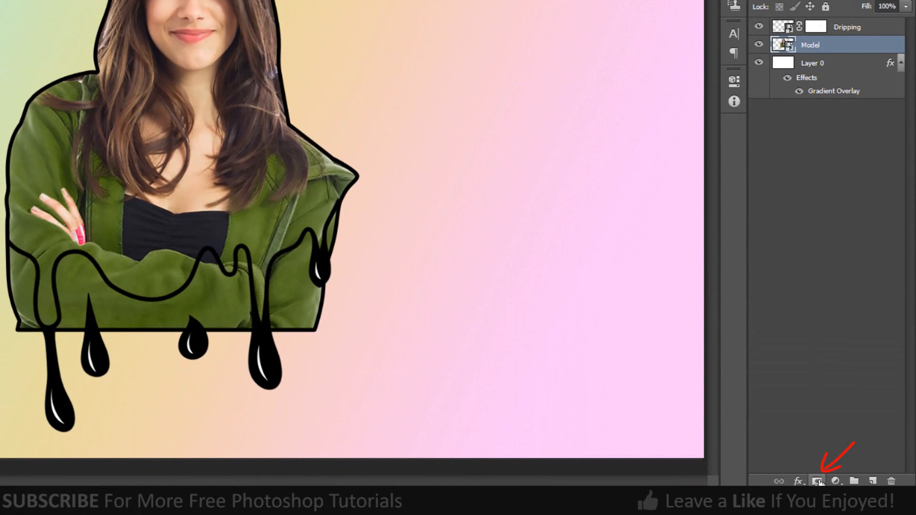
Add a layer mask to the Model layer and extend a pen path along the drip outline
{"action": "left_click", "coordinate": [818, 481]}
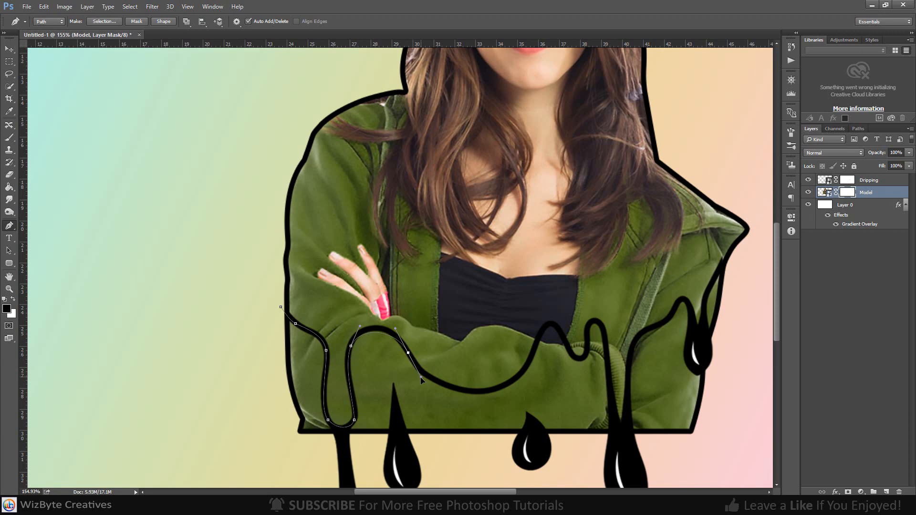
{"action": "left_click", "coordinate": [552, 323]}
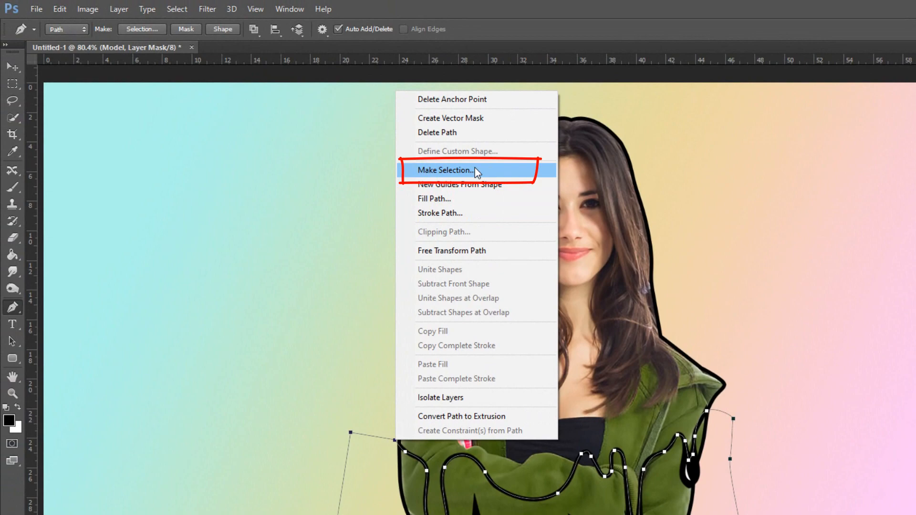
Turn the drip path into a selection with 0 feather radius
{"action": "left_click", "coordinate": [445, 170]}
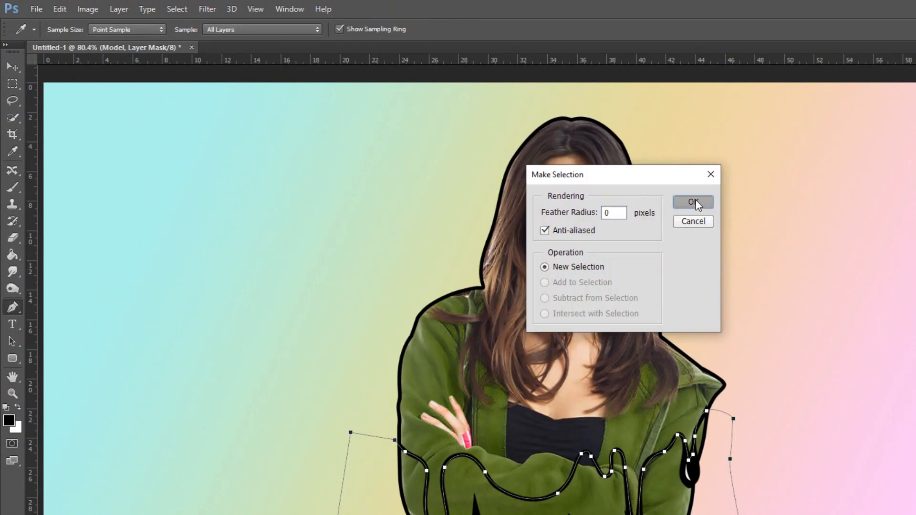
{"action": "left_click", "coordinate": [693, 203]}
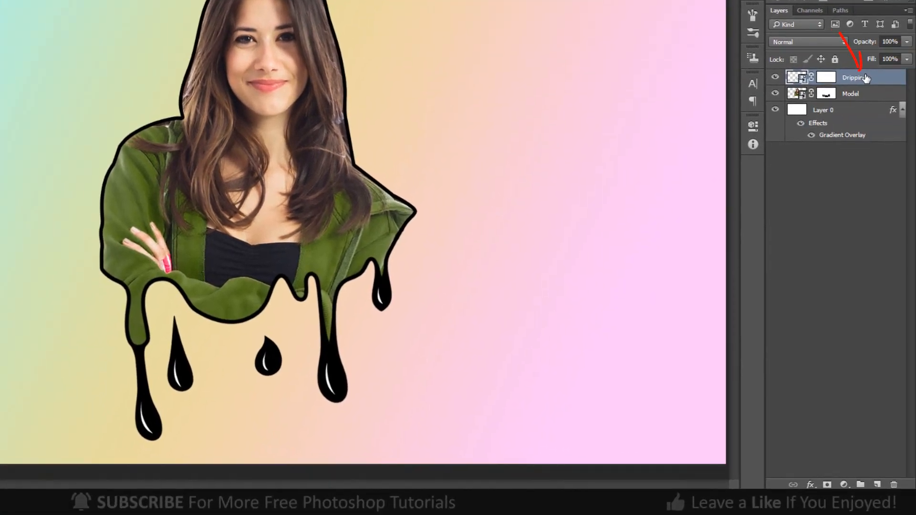
Add a new blank layer above Dripping and choose a small bristle brush tip
{"action": "left_click", "coordinate": [882, 488]}
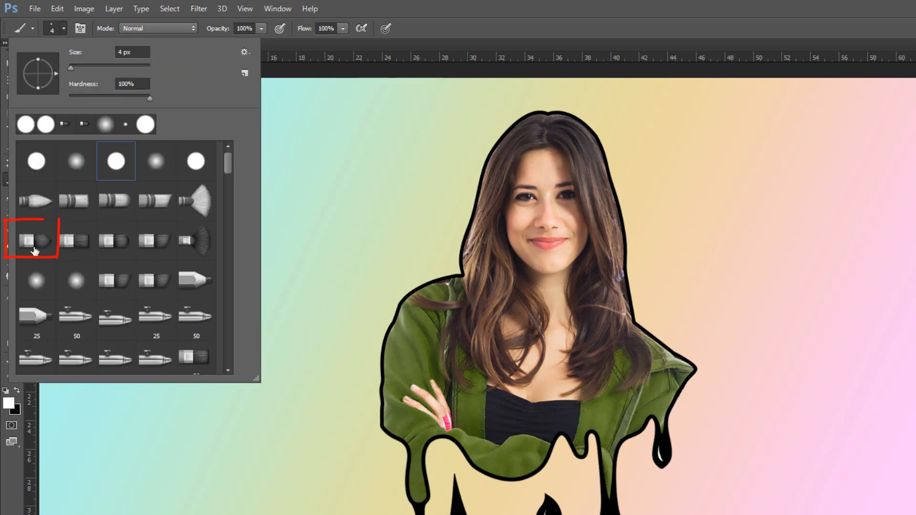
{"action": "left_click", "coordinate": [35, 240]}
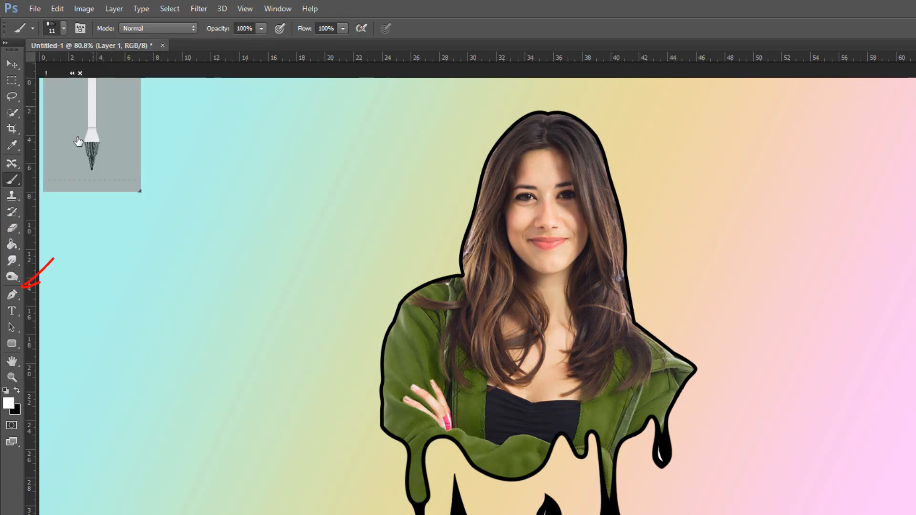
Switch to the Pen tool to trace a curved fold line on the jacket
{"action": "left_click", "coordinate": [12, 298]}
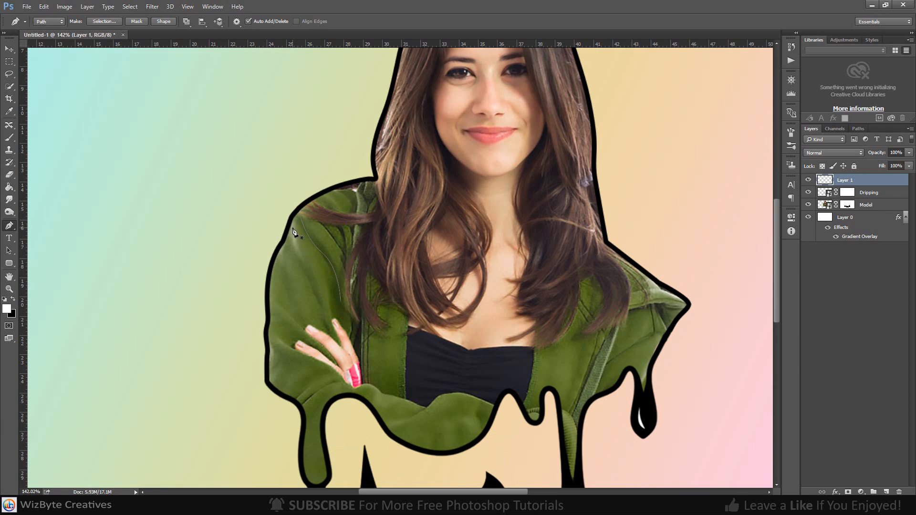
{"action": "mouse_move", "coordinate": [308, 271]}
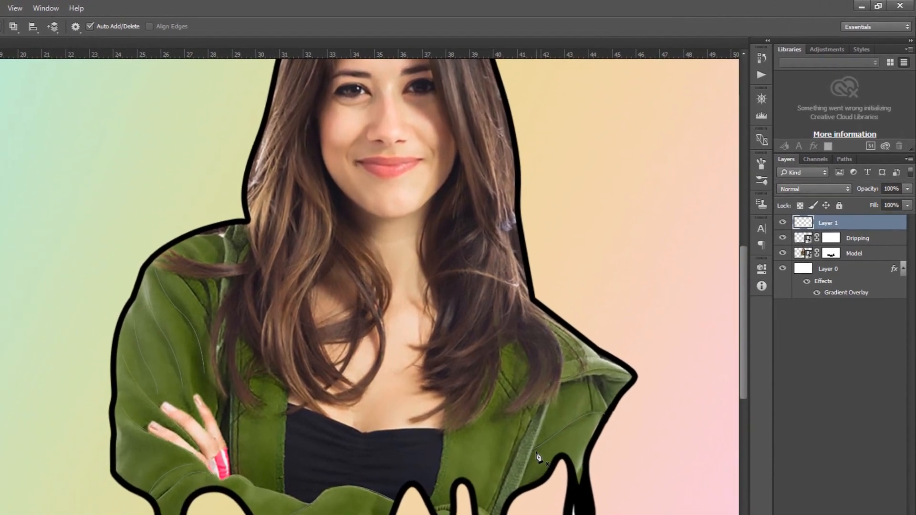
Stroke the fold path with the brush using Simulate Pressure for tapered black lines
{"action": "right_click", "coordinate": [540, 444]}
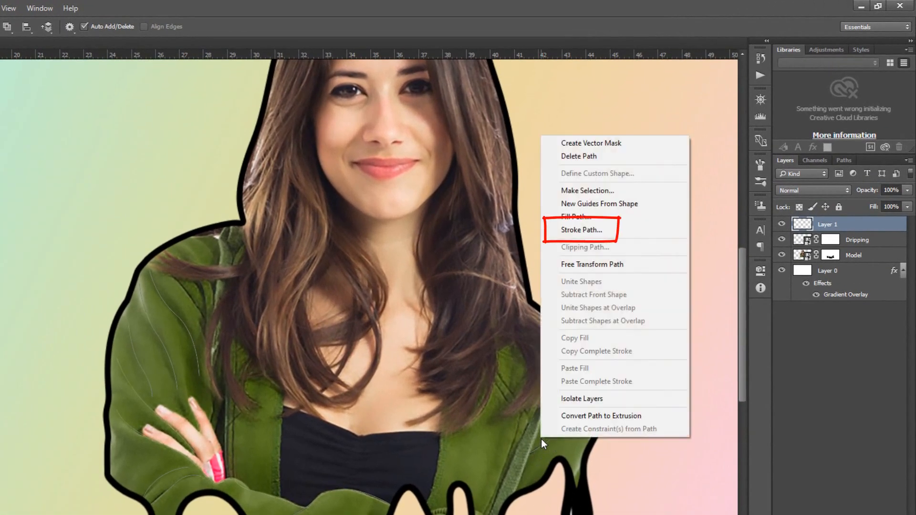
{"action": "mouse_move", "coordinate": [589, 230]}
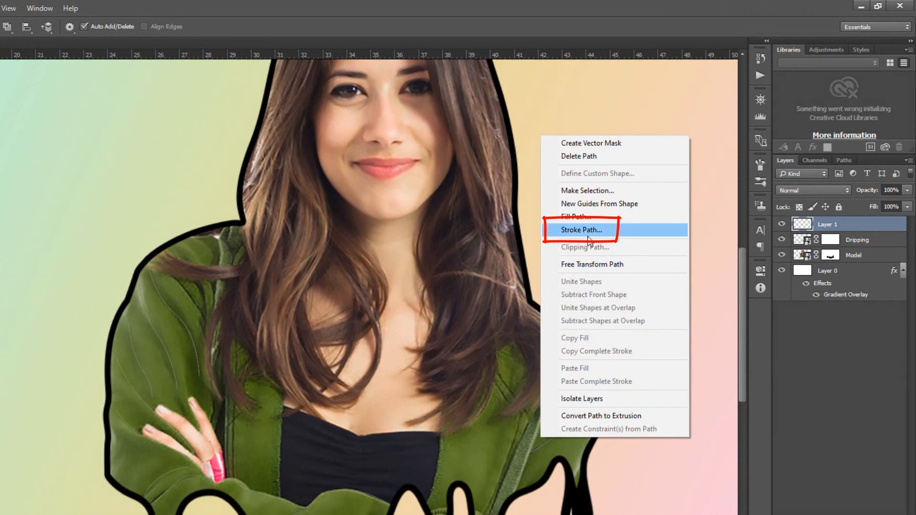
{"action": "left_click", "coordinate": [581, 230]}
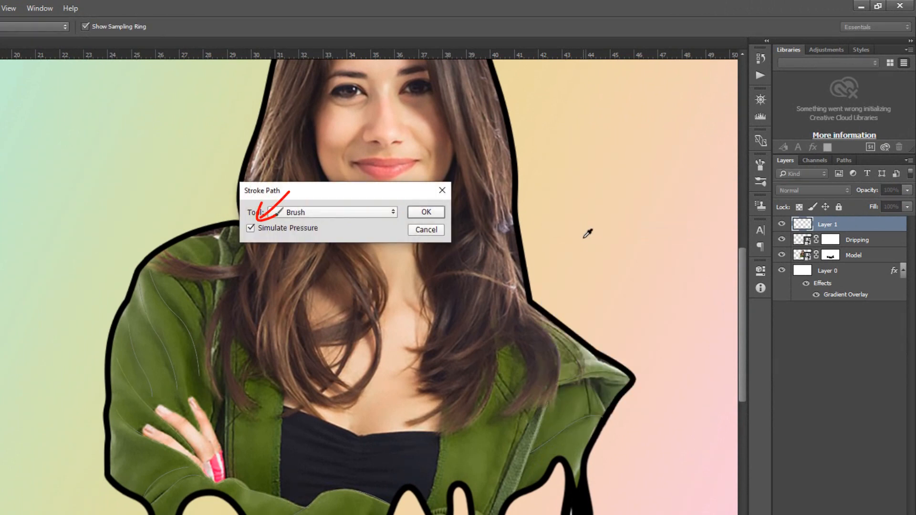
{"action": "left_click", "coordinate": [251, 228]}
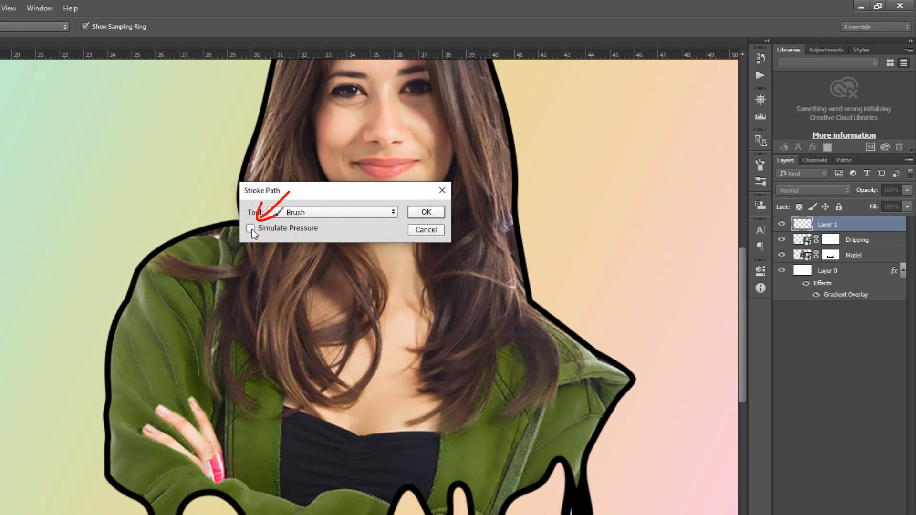
{"action": "left_click", "coordinate": [253, 228]}
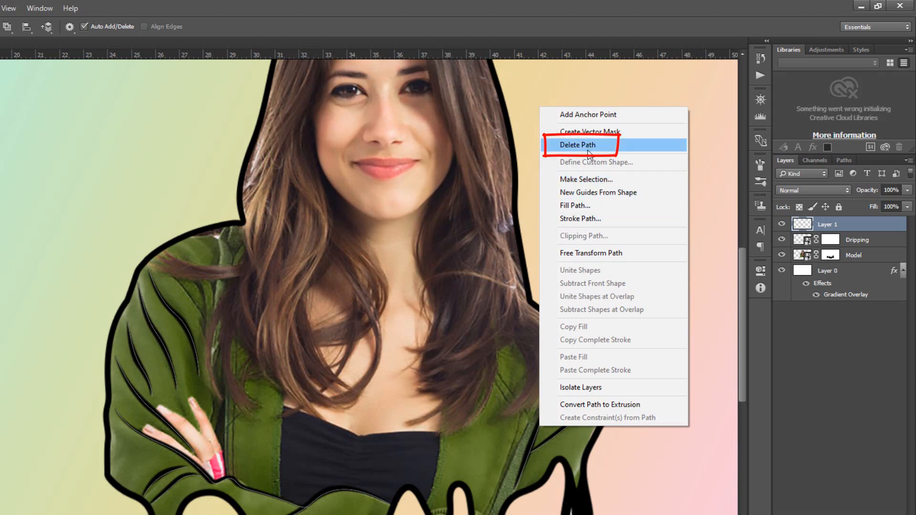
Delete the inked path, trace a new front jacket fold, and try Stroke Path
{"action": "left_click", "coordinate": [578, 145]}
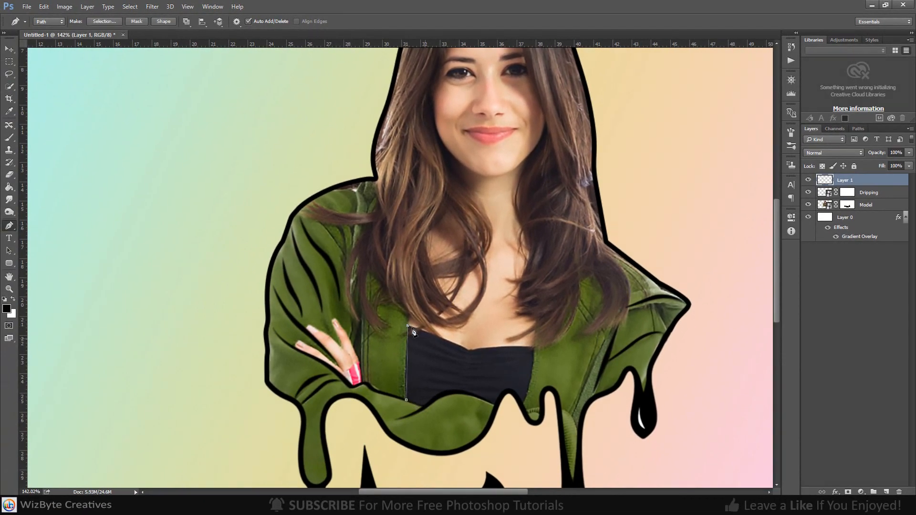
{"action": "left_click", "coordinate": [534, 350]}
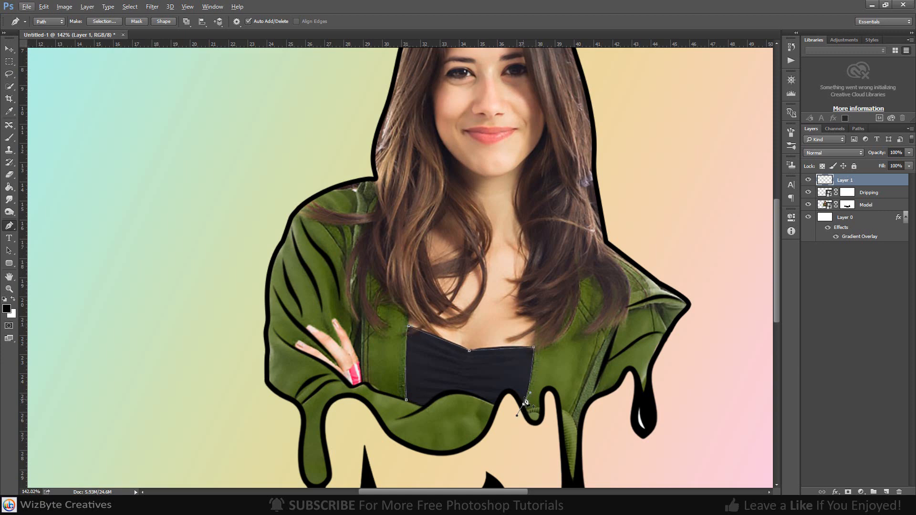
{"action": "right_click", "coordinate": [526, 402]}
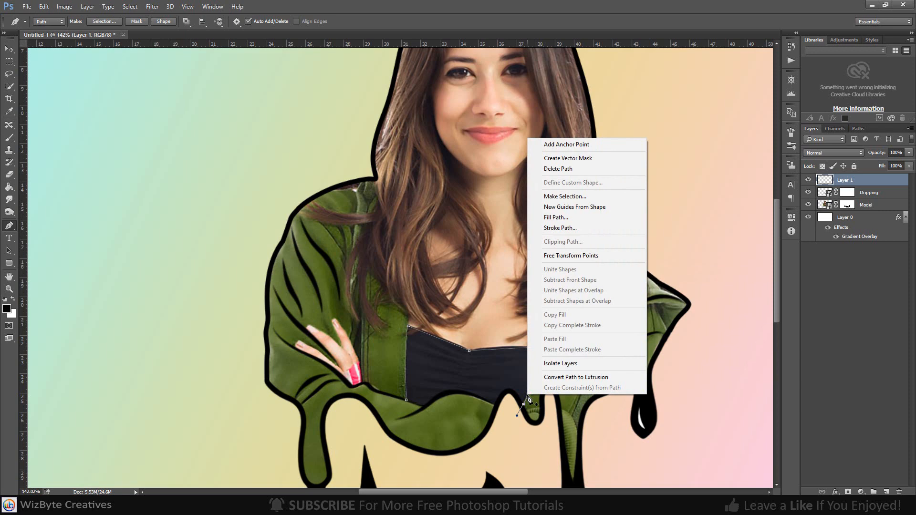
{"action": "left_click", "coordinate": [559, 228]}
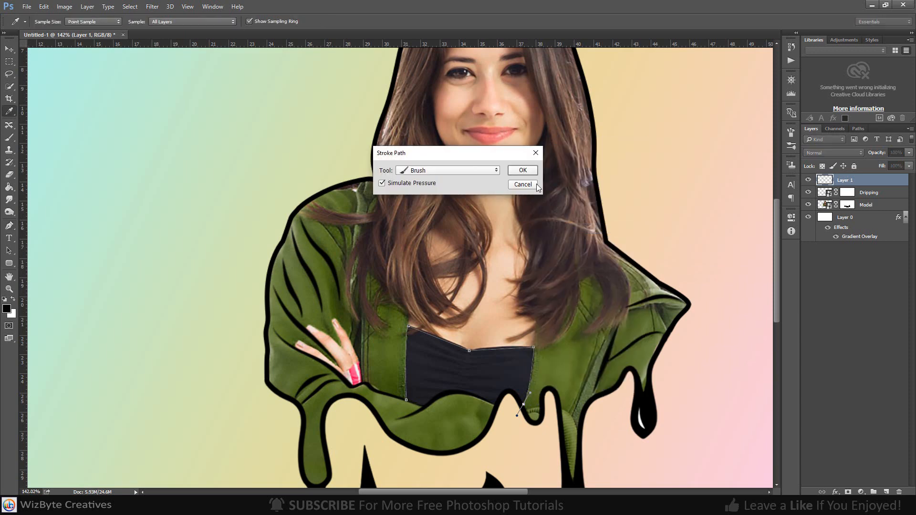
{"action": "left_click", "coordinate": [521, 185]}
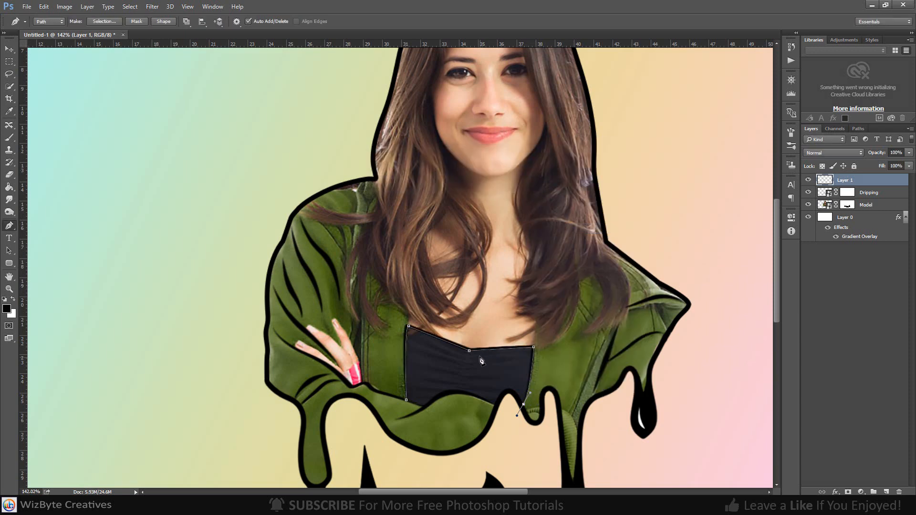
Open the path options menu on the front and right-side fold paths
{"action": "right_click", "coordinate": [481, 361]}
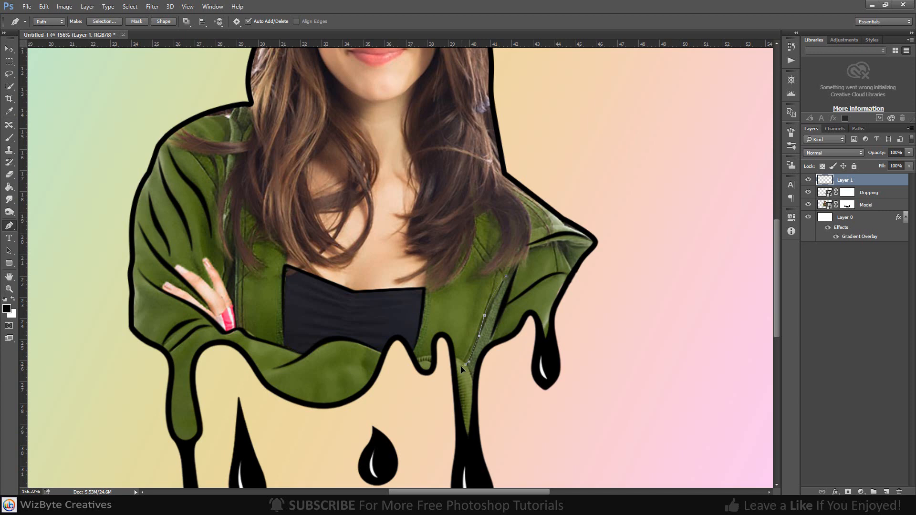
{"action": "right_click", "coordinate": [464, 370]}
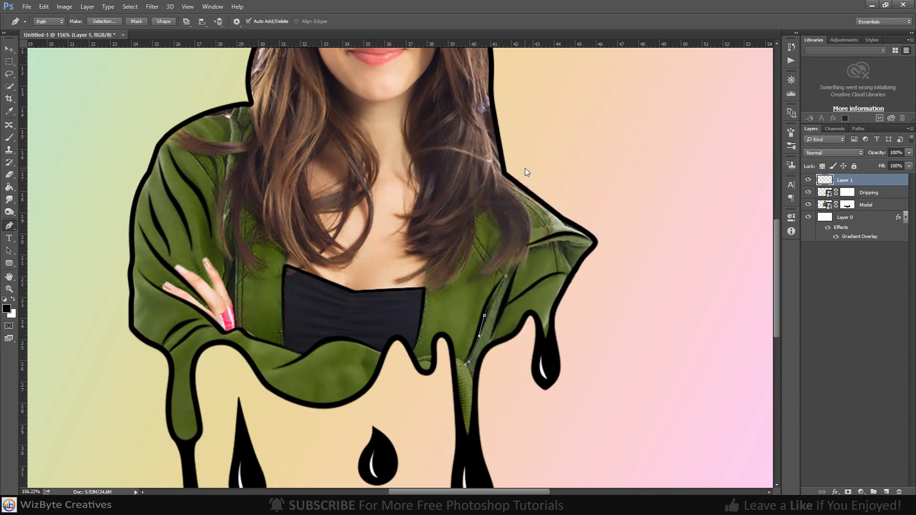
{"action": "right_click", "coordinate": [525, 172]}
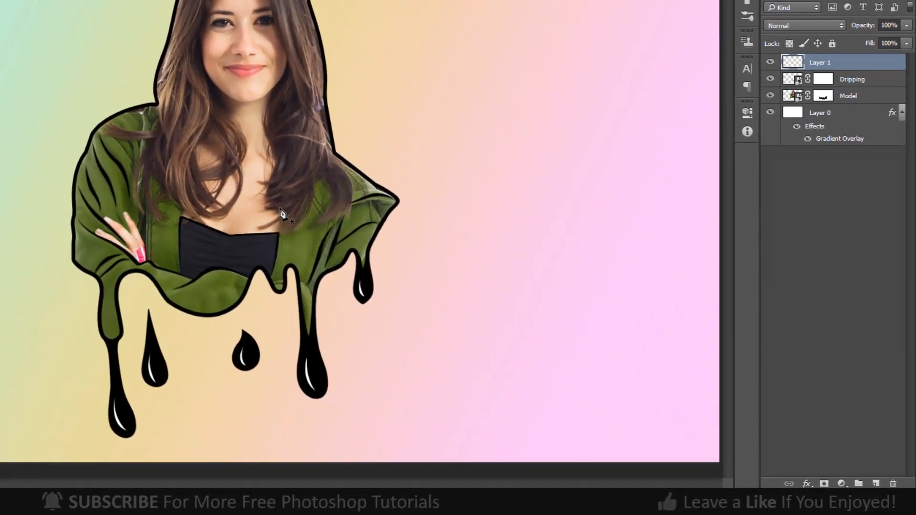
Add a new layer above Layer 0 and pick a 400 px splatter brush tip
{"action": "left_click", "coordinate": [819, 111]}
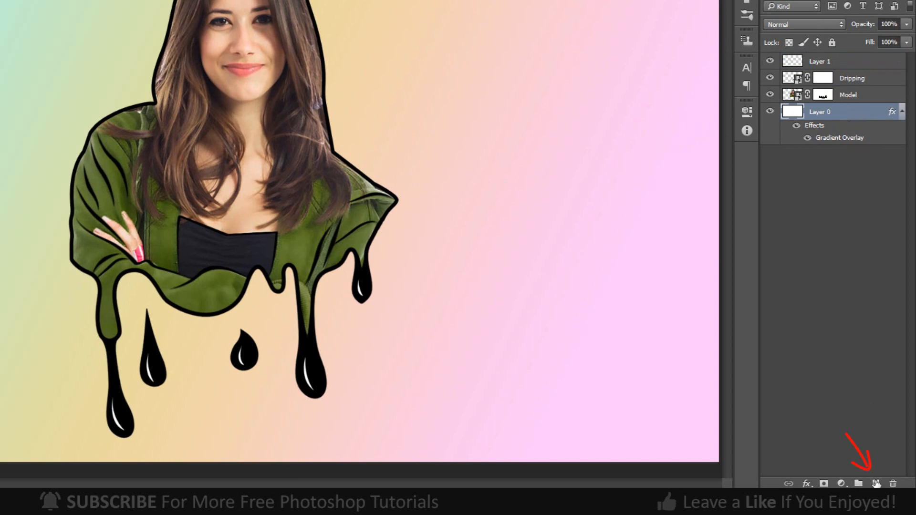
{"action": "left_click", "coordinate": [876, 484]}
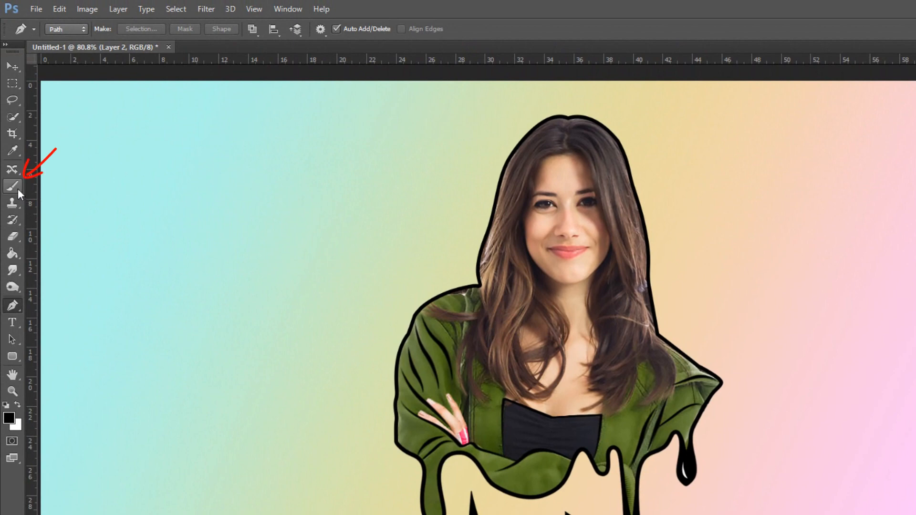
{"action": "left_click", "coordinate": [12, 185]}
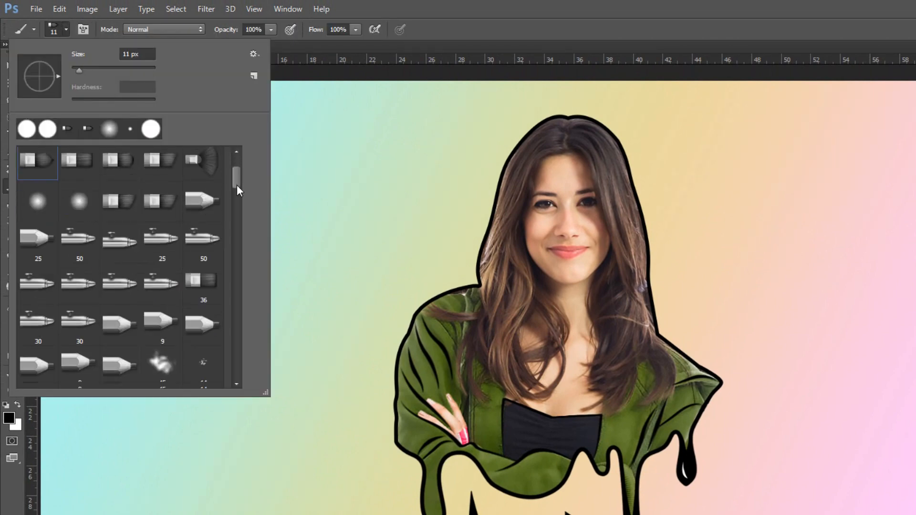
{"action": "scroll", "scroll_direction": "down", "scroll_amount": 3}
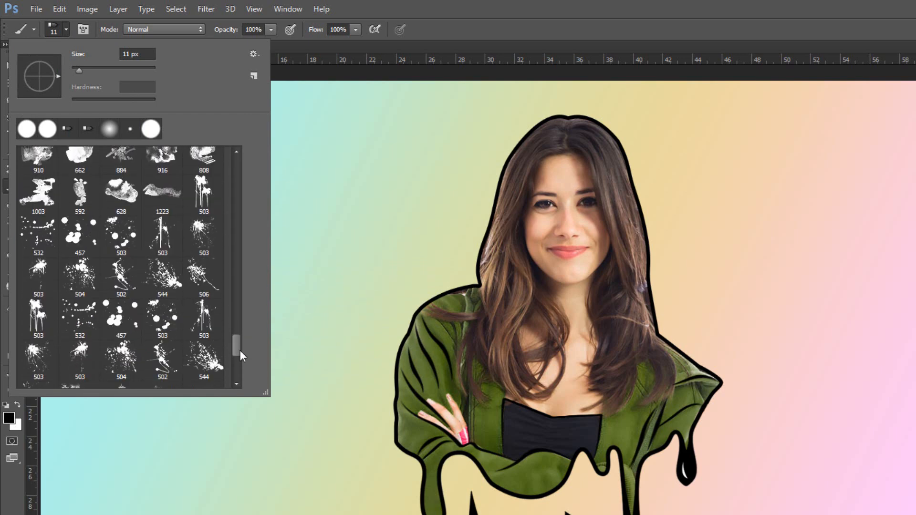
{"action": "left_click", "coordinate": [79, 275]}
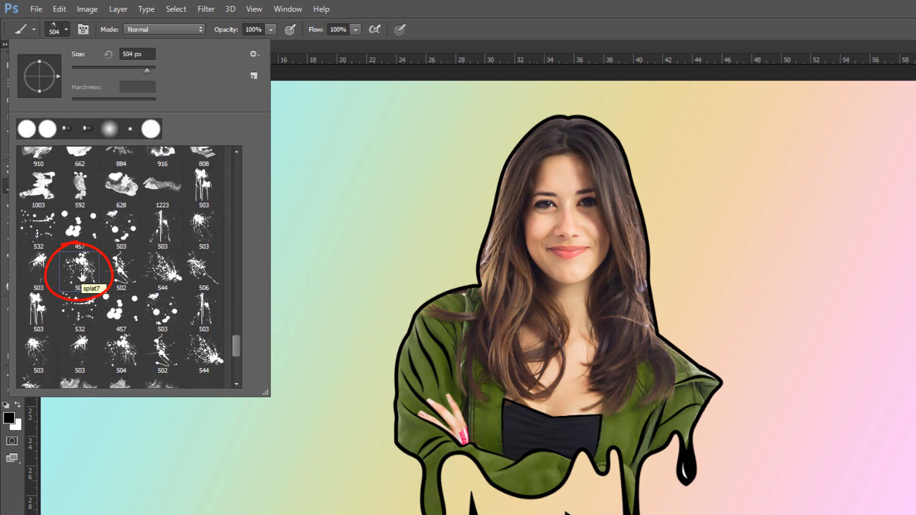
{"action": "left_click", "coordinate": [79, 271]}
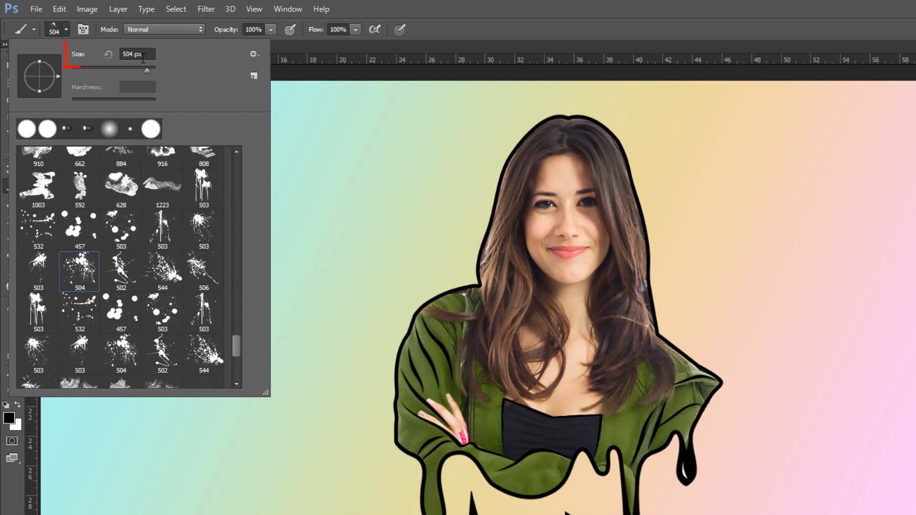
{"action": "type", "text": "40"}
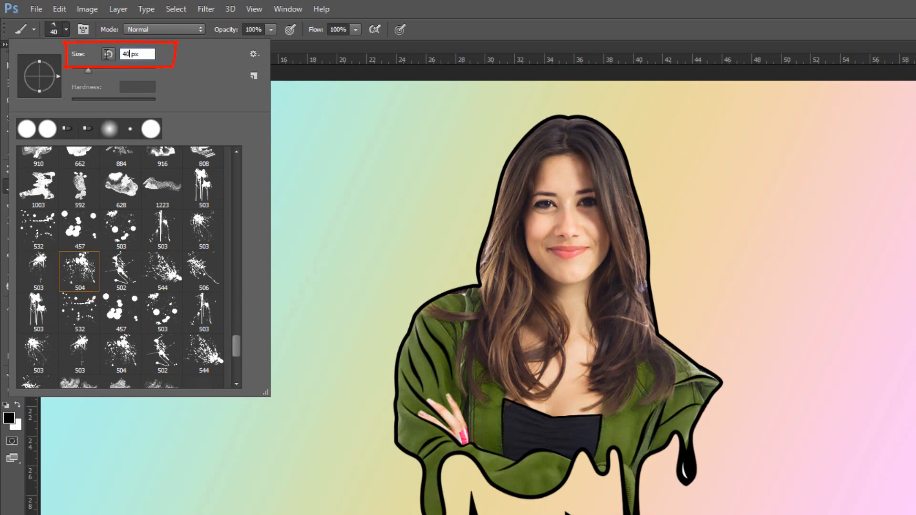
{"action": "type", "text": "400"}
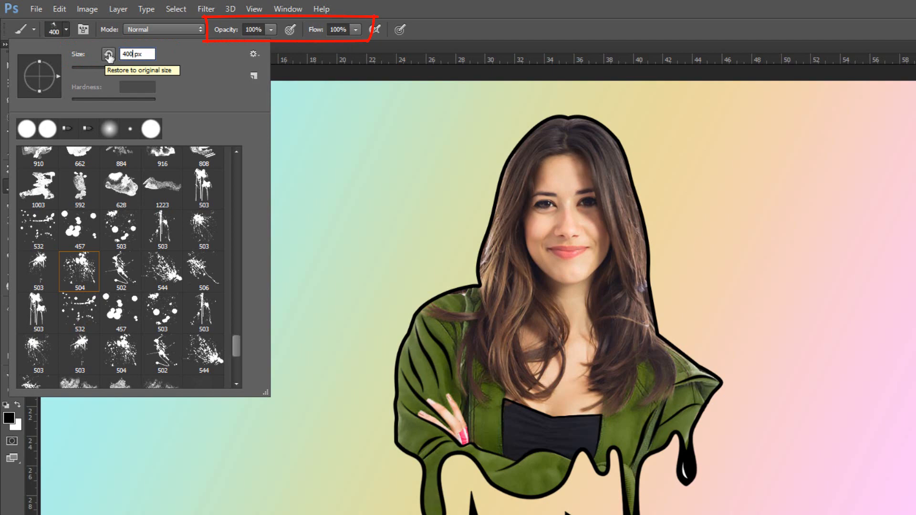